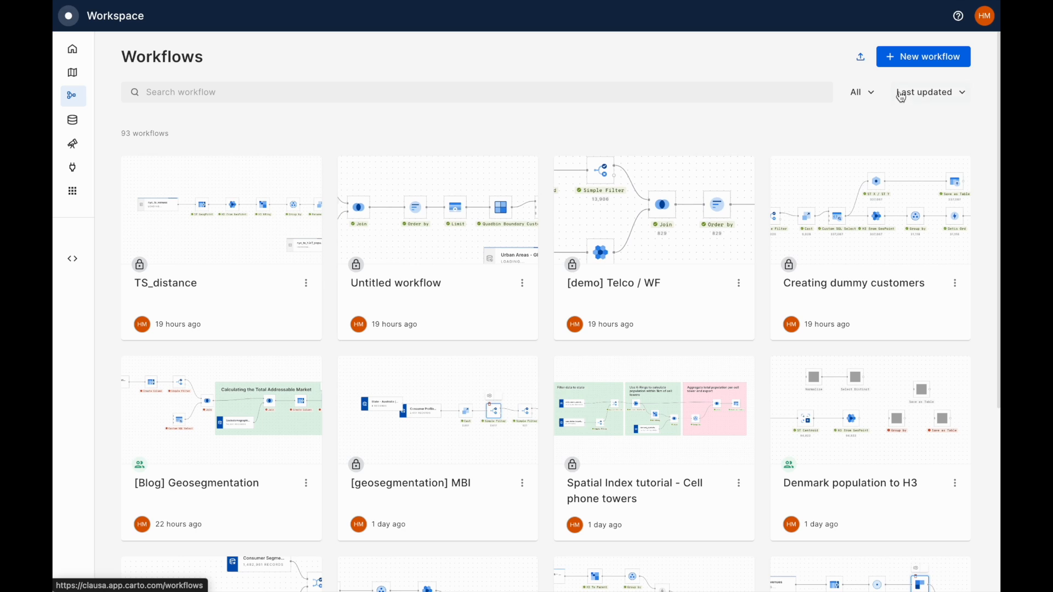
- Create a workflow on the CARTO Data Warehouse and preview the 337,067 existing-customer points
click(922, 56)
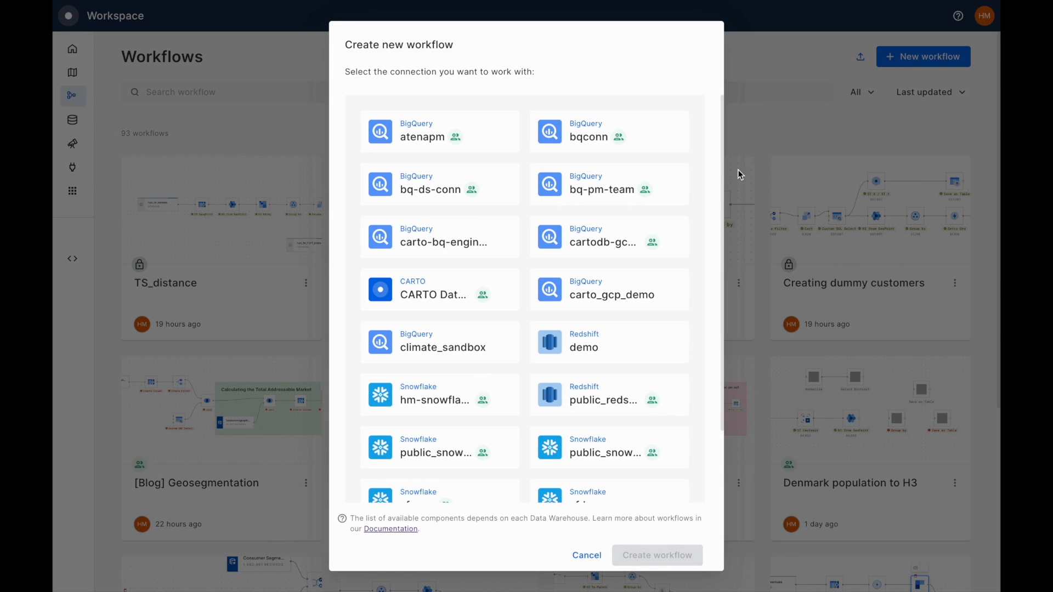
click(440, 289)
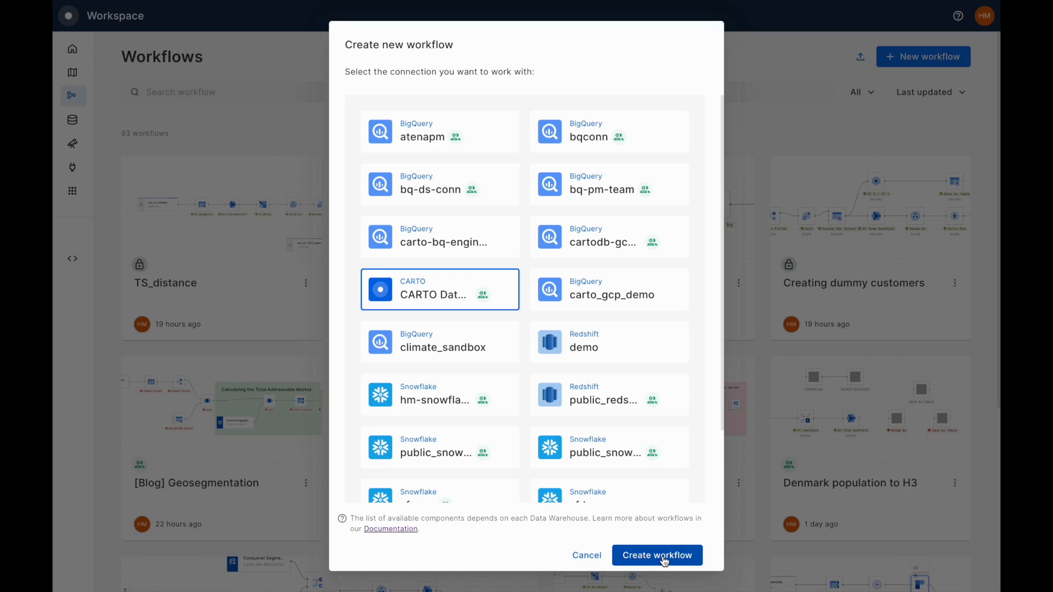
click(655, 556)
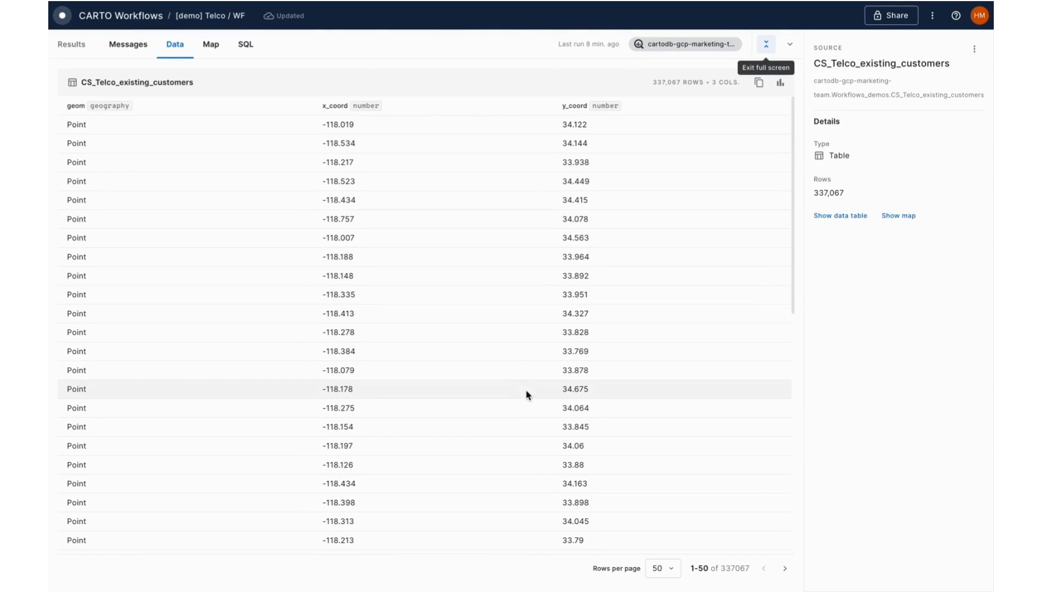
click(210, 44)
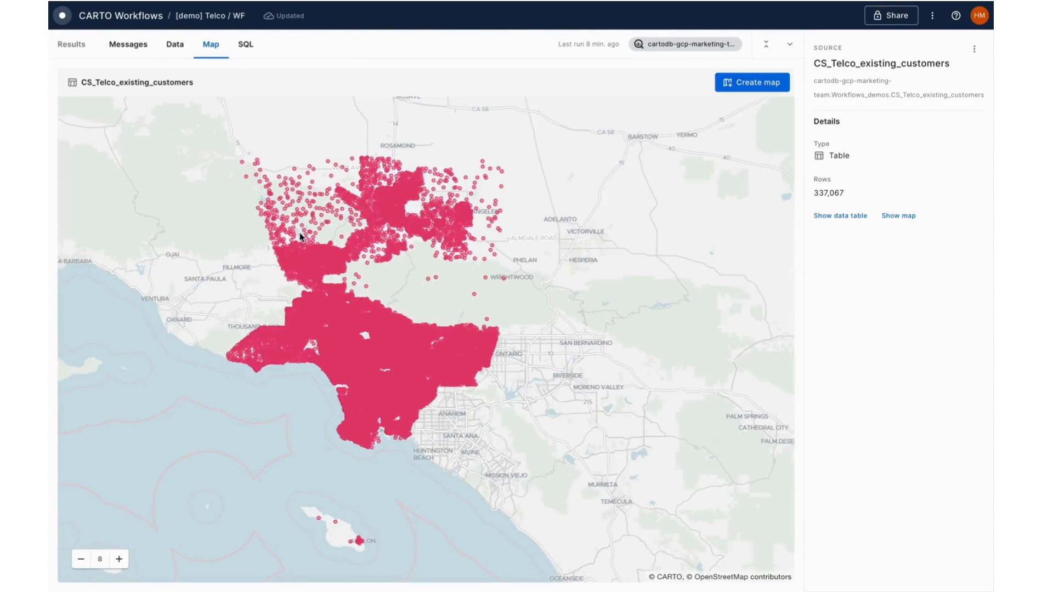
click(119, 559)
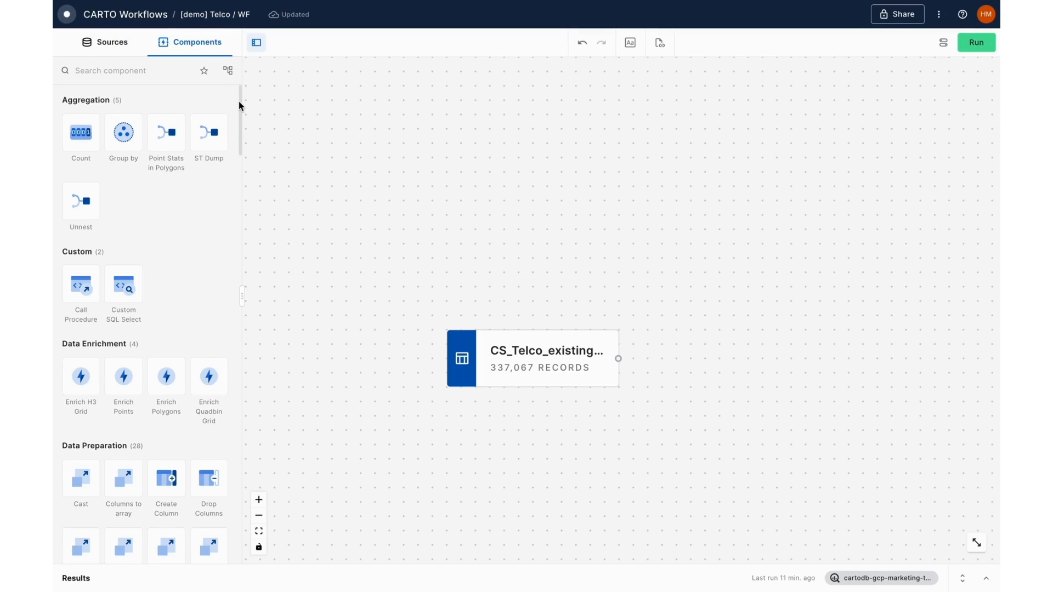
- Find H3 from GeoPoint under Spatial Indexes and connect it to the existing-customers table
scroll(down, 3)
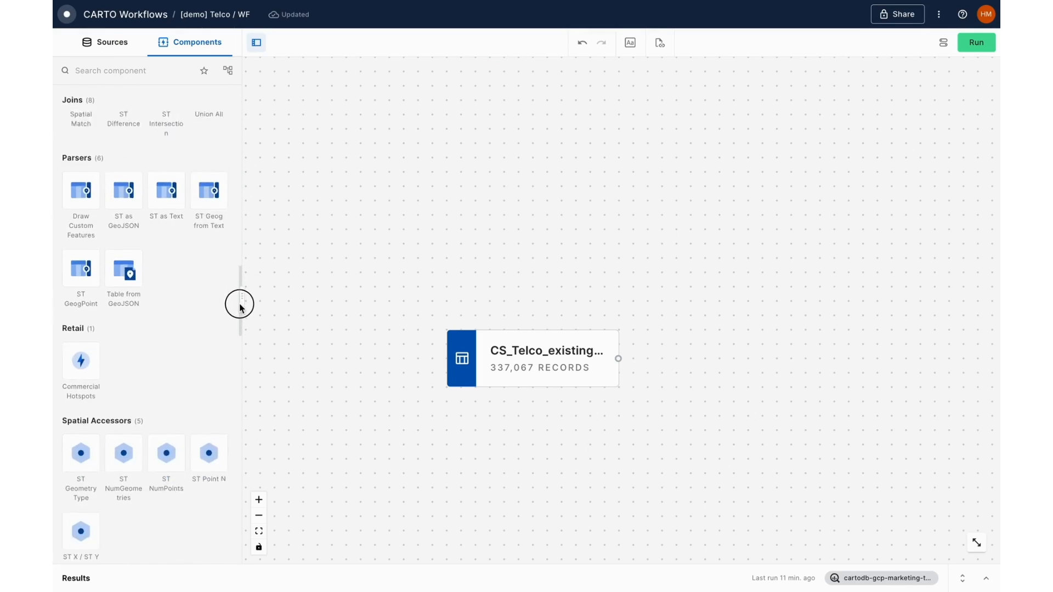
scroll(down, 3)
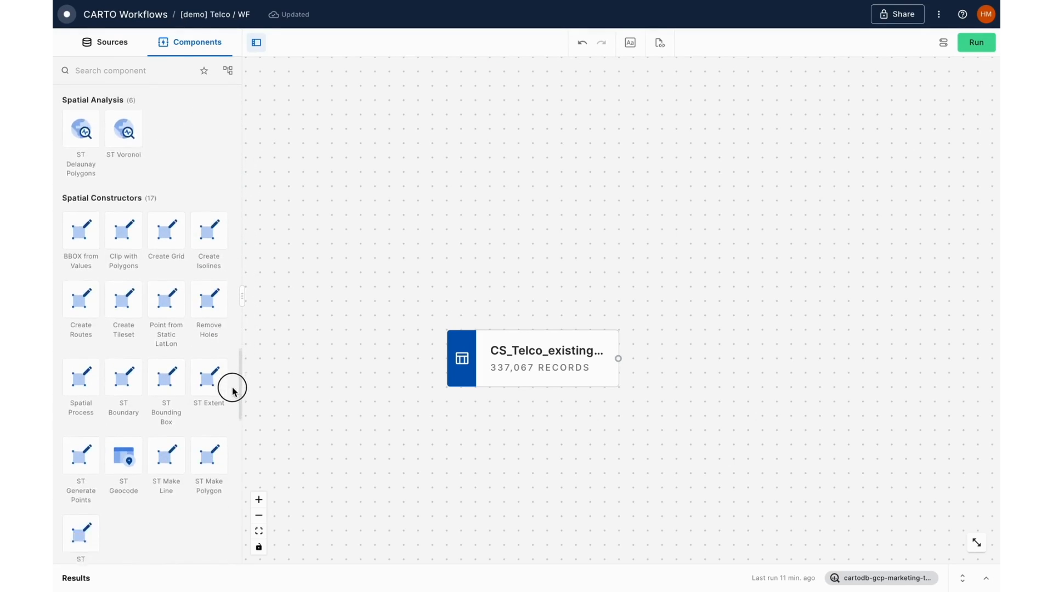
scroll(down, 3)
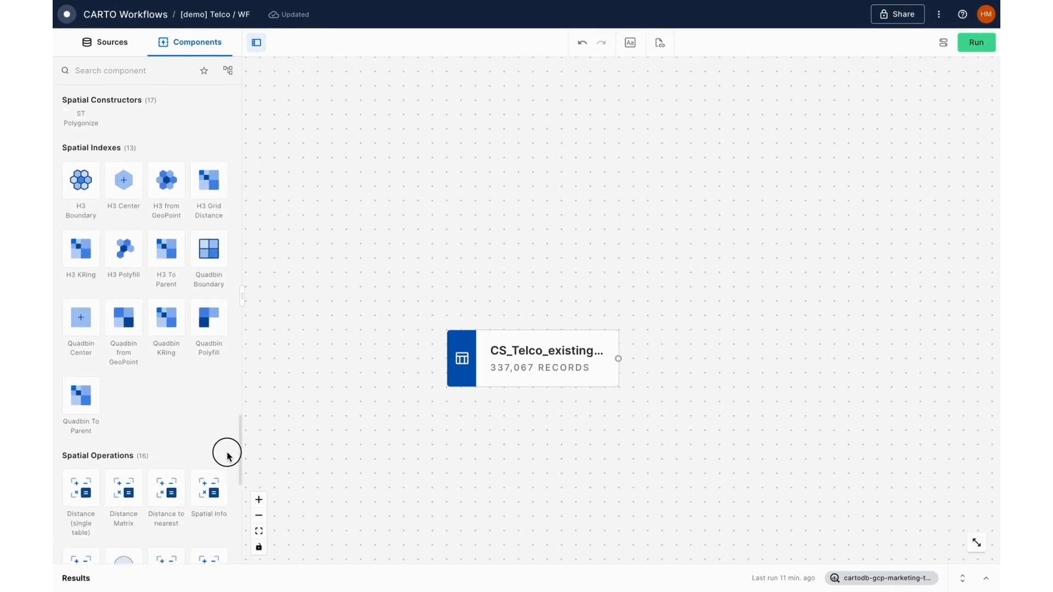
scroll(down, 3)
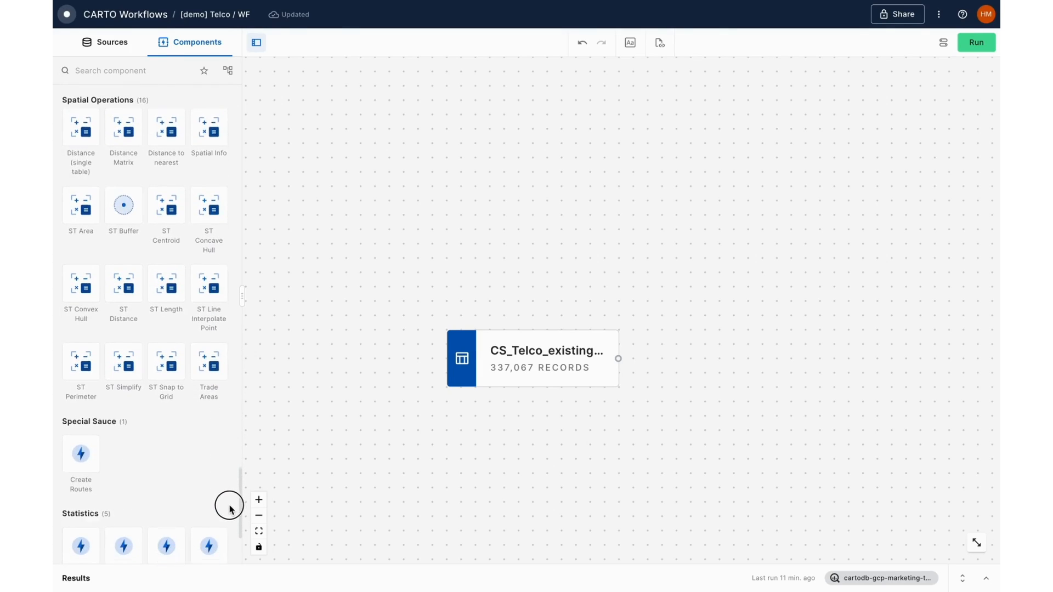
scroll(up, 3)
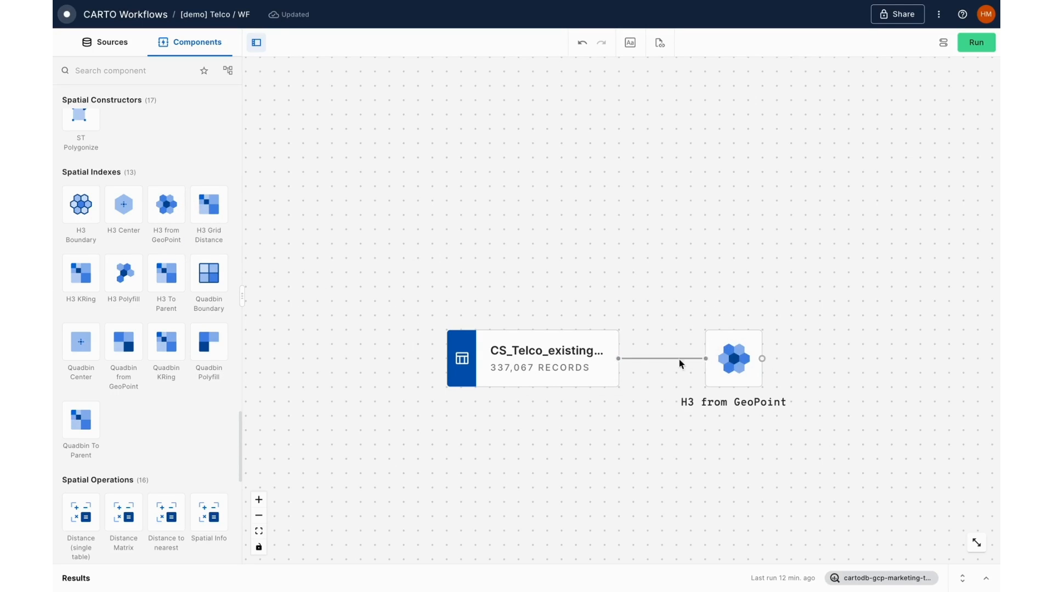
- Add Group by after H3 from GeoPoint, grouping by h3 with an h3 COUNT aggregation
click(732, 358)
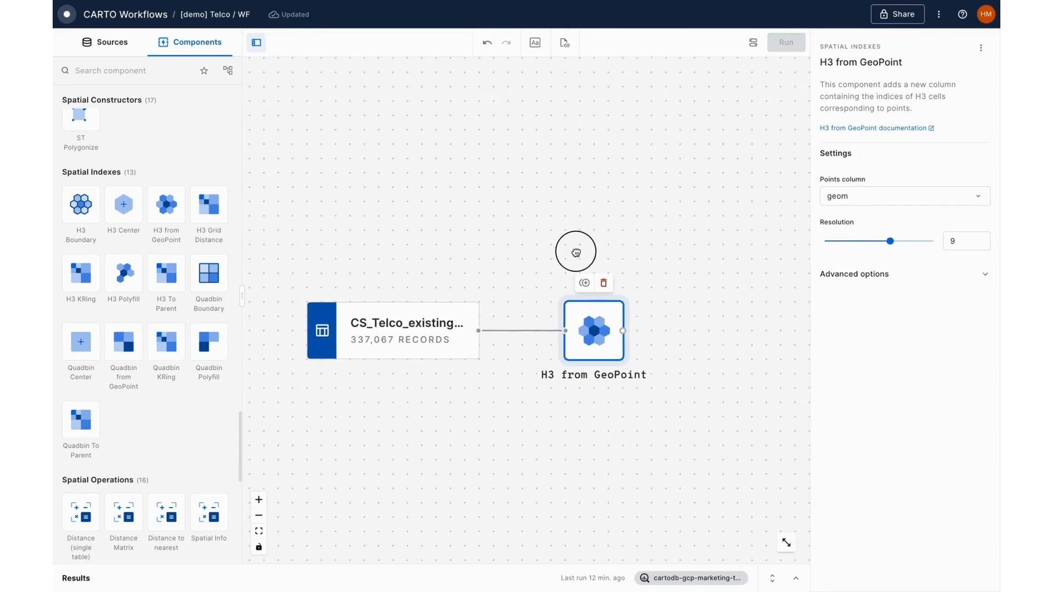
text(g)
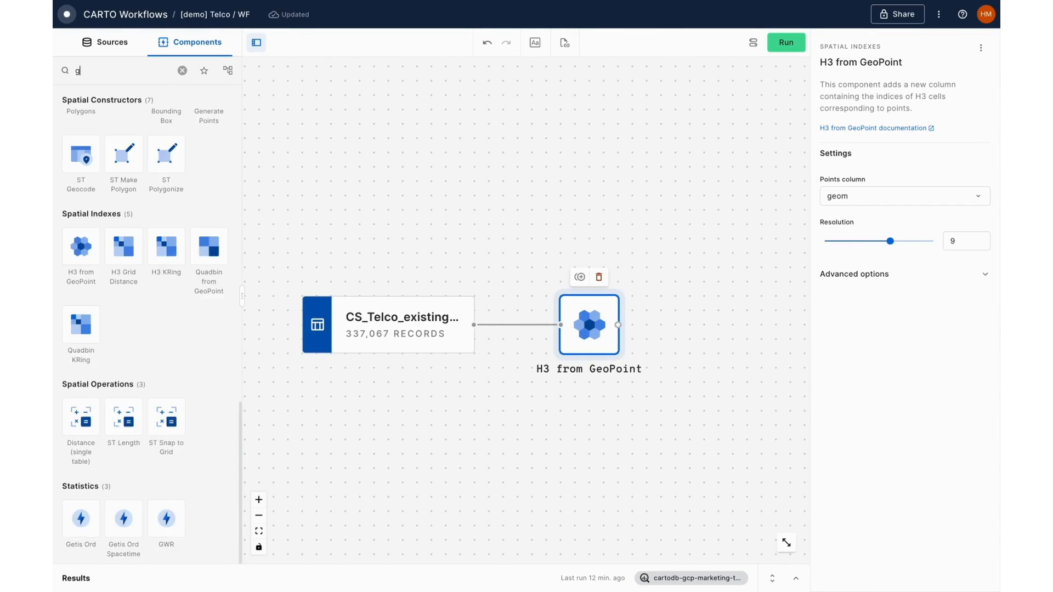
text(roup)
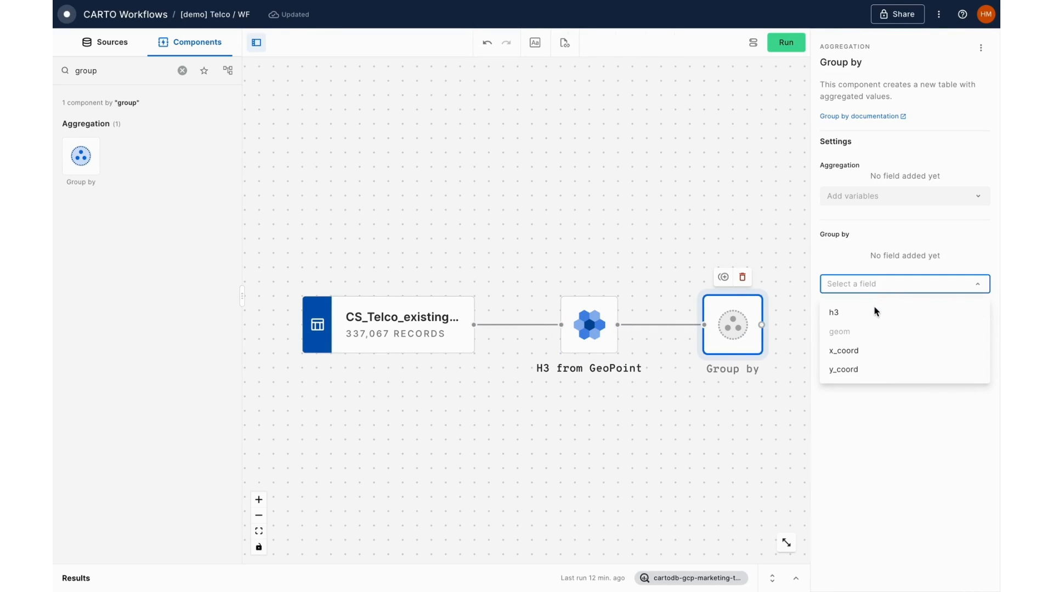
click(903, 195)
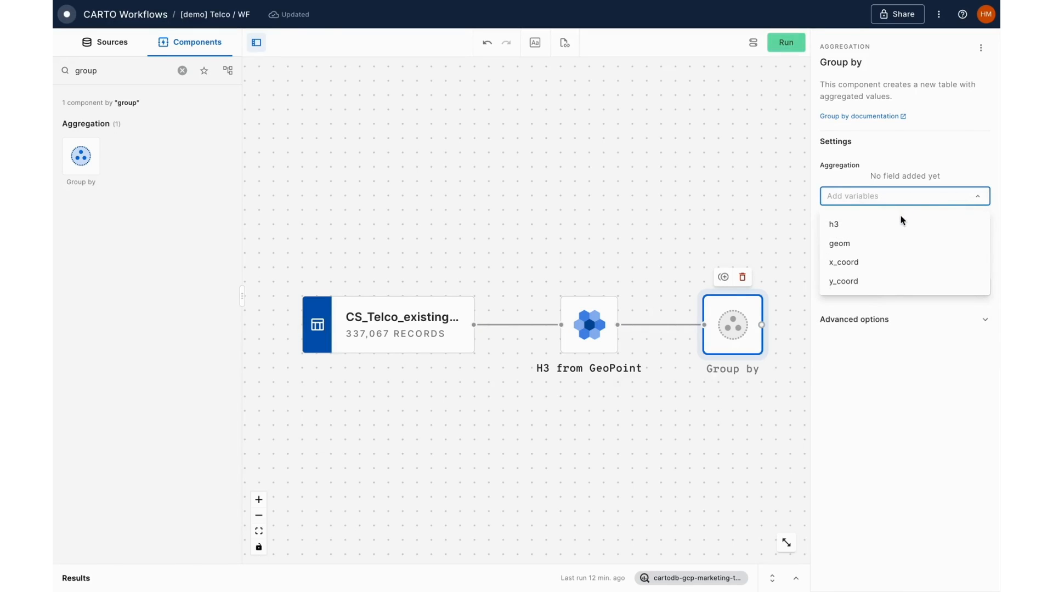
click(833, 223)
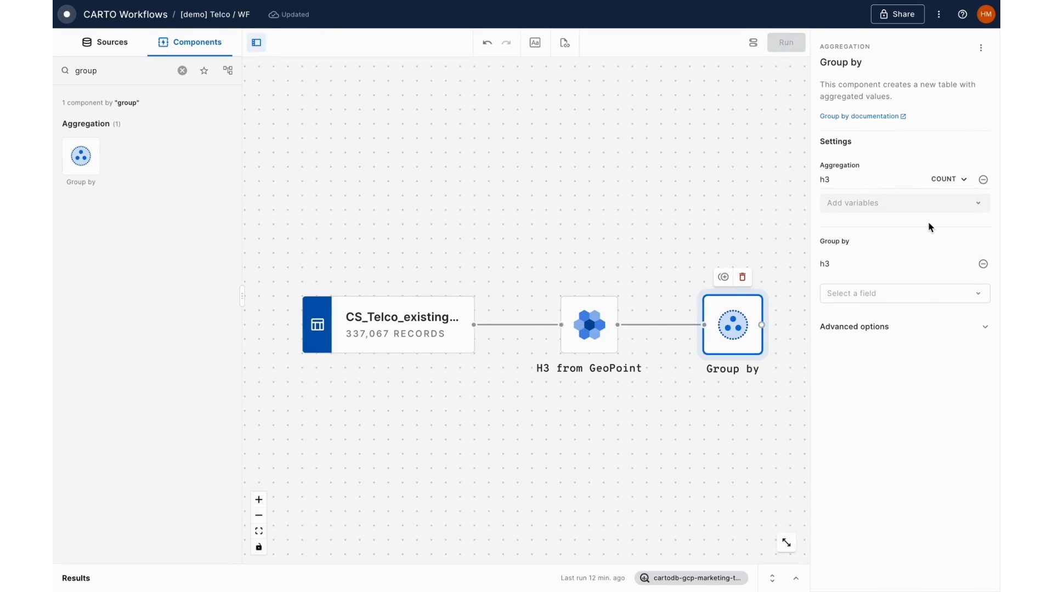
mouse_move(786, 42)
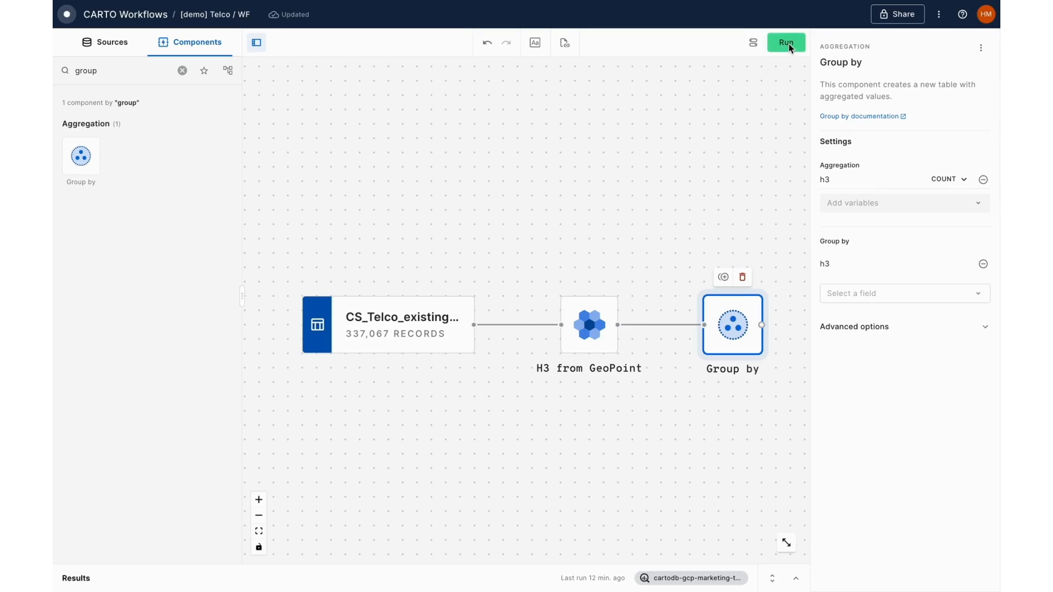
- Run the workflow and review the 31,118 grouped H3 cells in the data and map previews
click(785, 43)
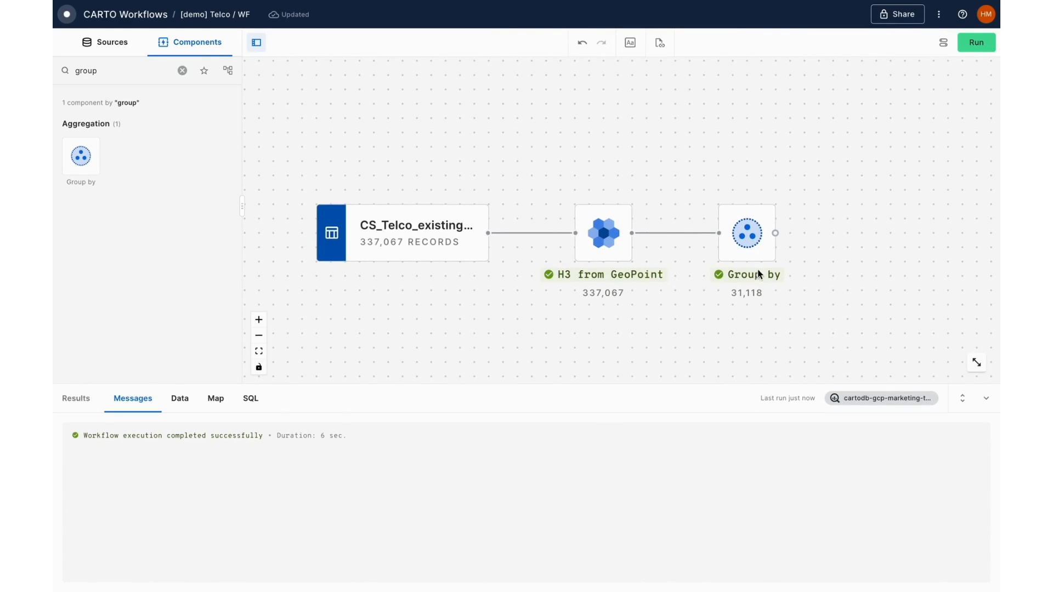
click(746, 233)
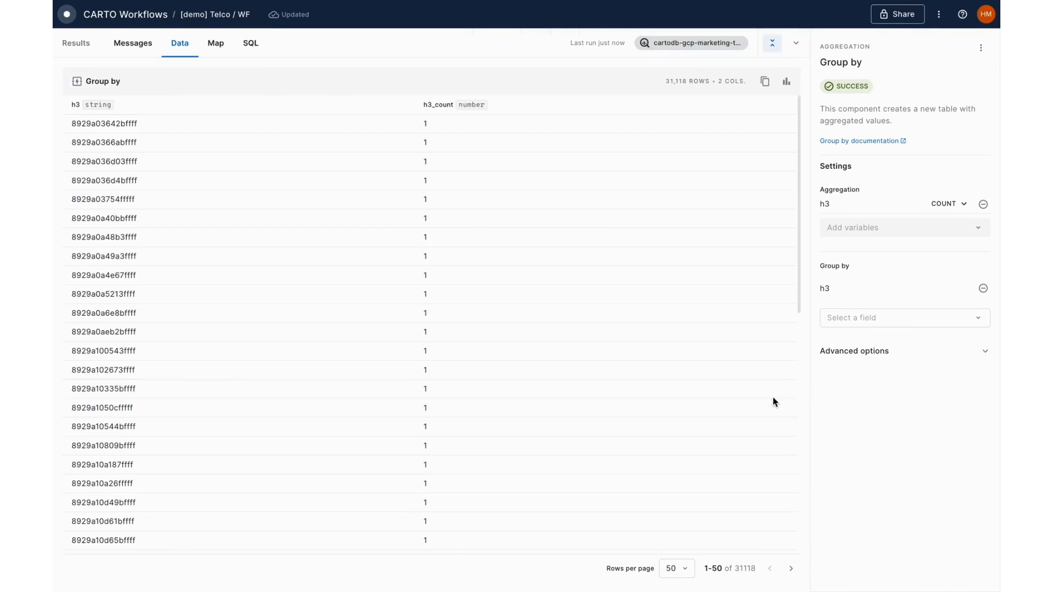
scroll(down, 3)
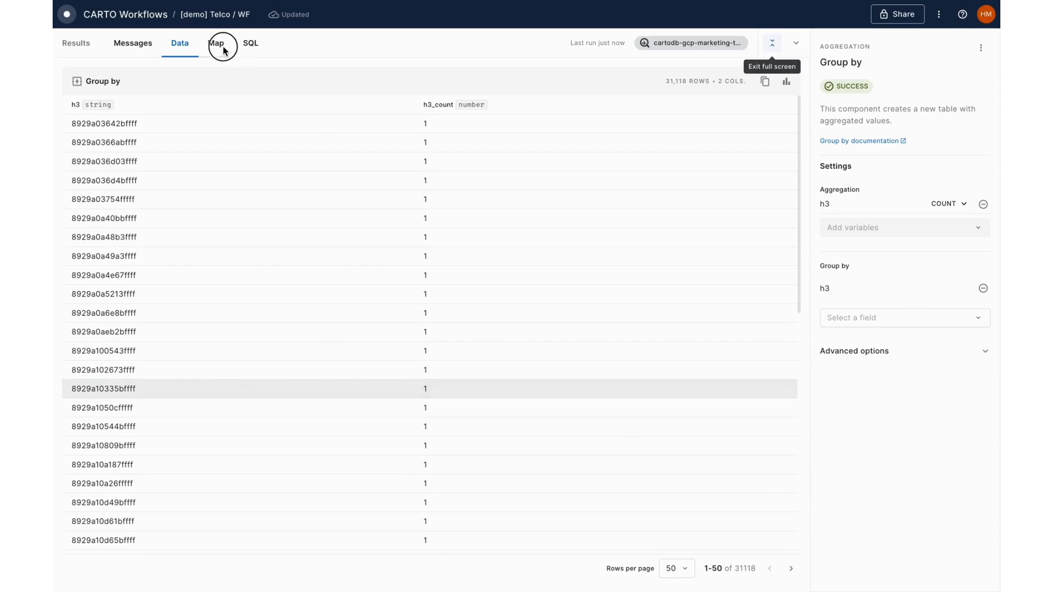
click(216, 43)
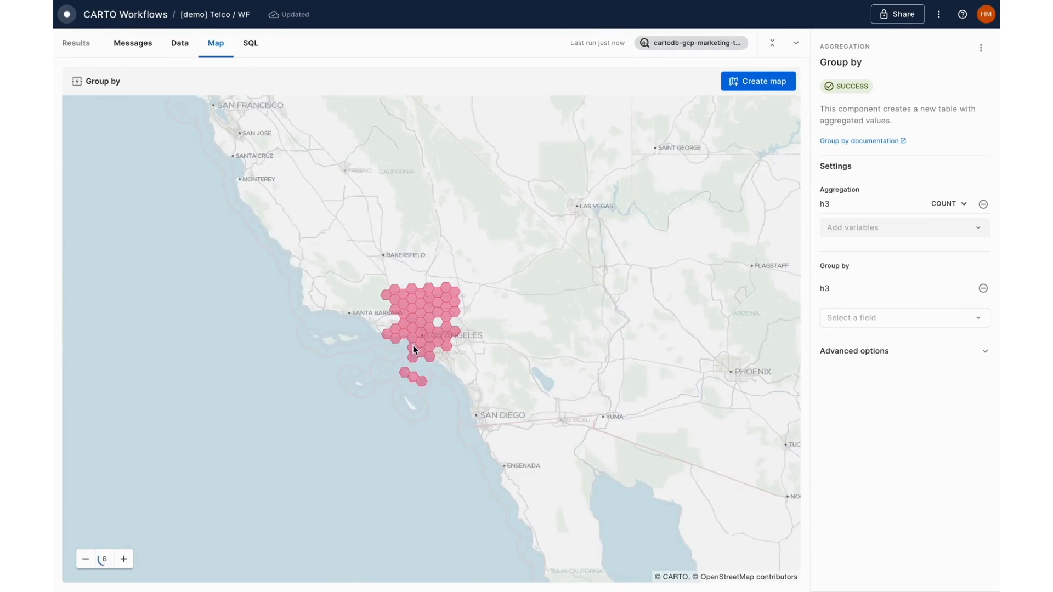
click(124, 560)
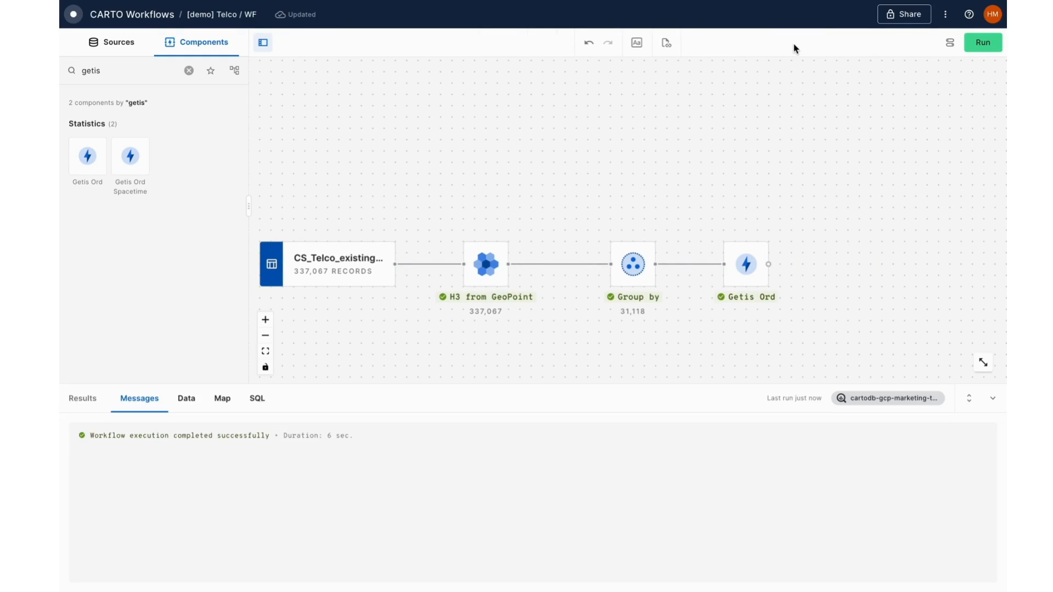
- Replace the component search with 'filter' to find Simple Filter
key(Backspace)
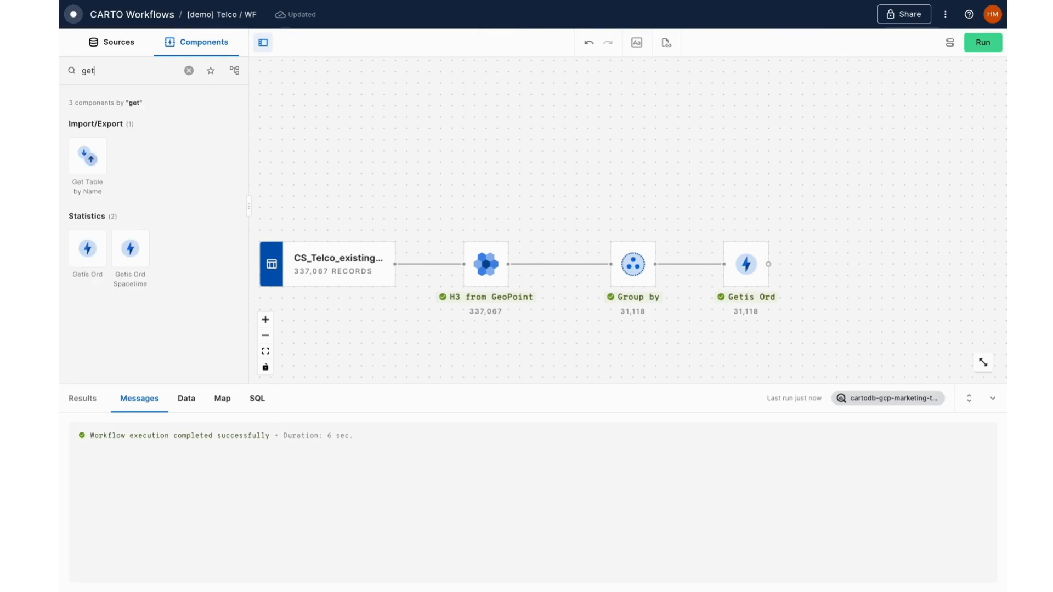
text(filter)
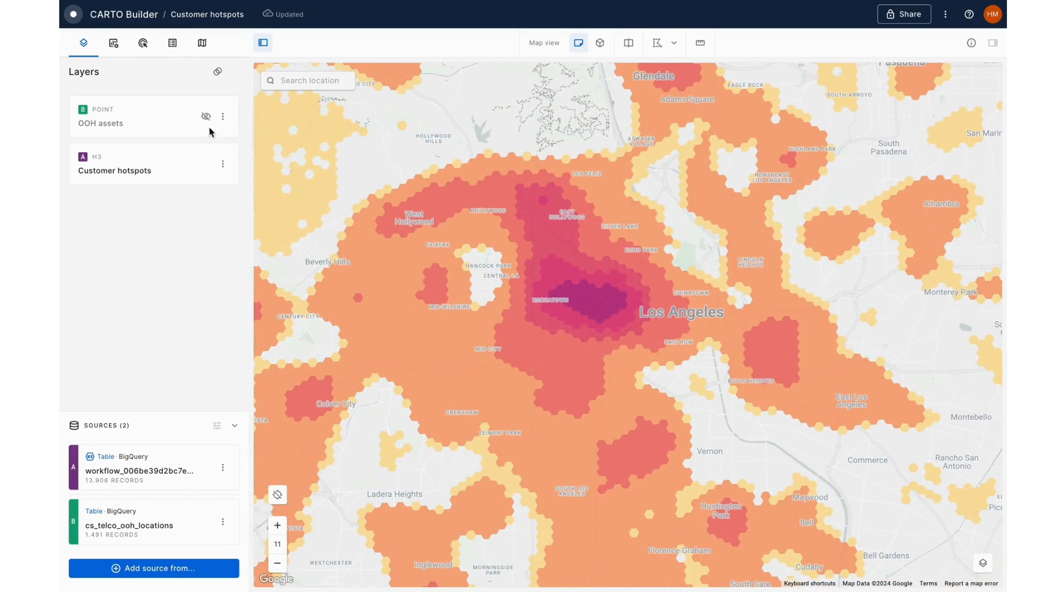
- Make the OOH assets layer visible and zoom into central Los Angeles hotspots
click(206, 117)
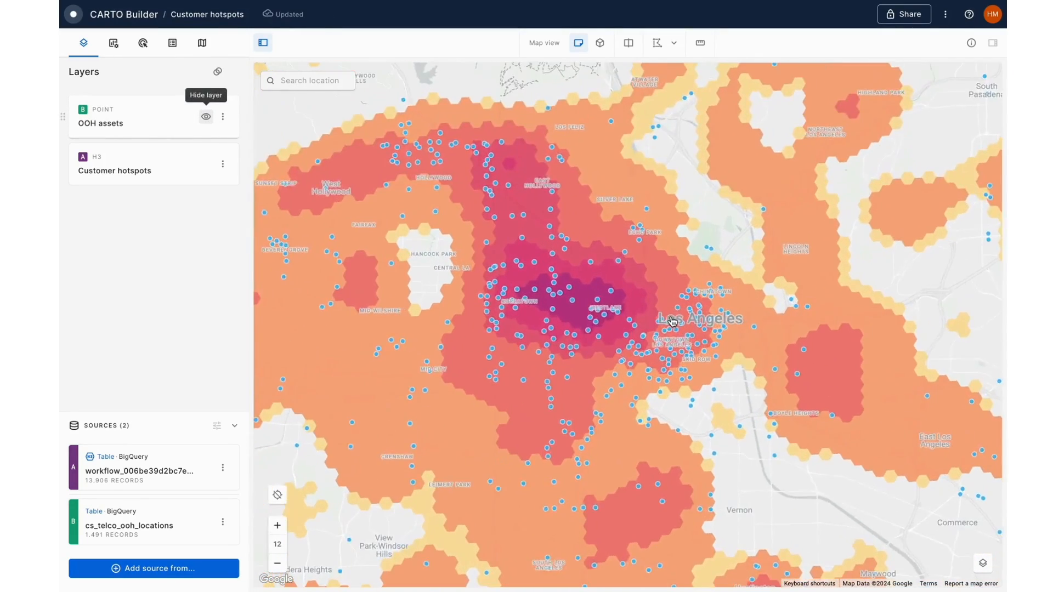
click(277, 525)
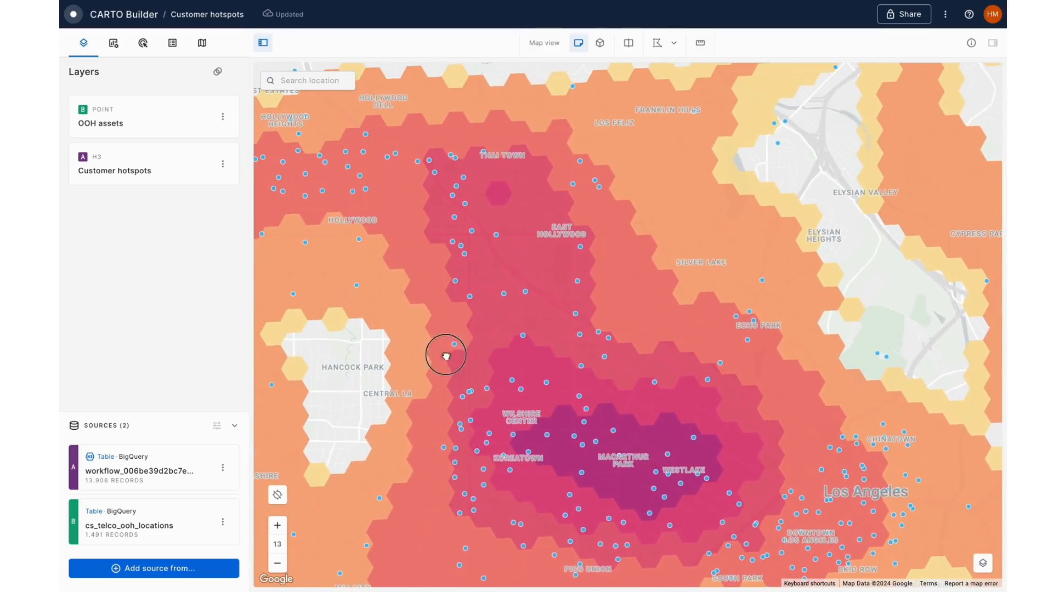
click(276, 562)
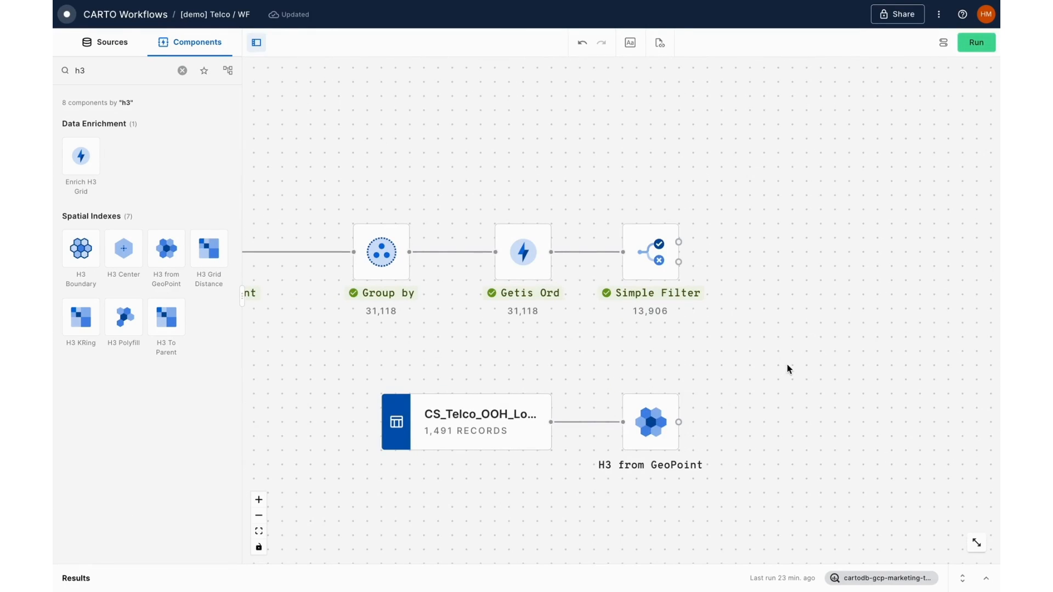
- Join hotspots with OOH H3 cells, order, limit to 50 rows, and run
click(649, 422)
text(join)
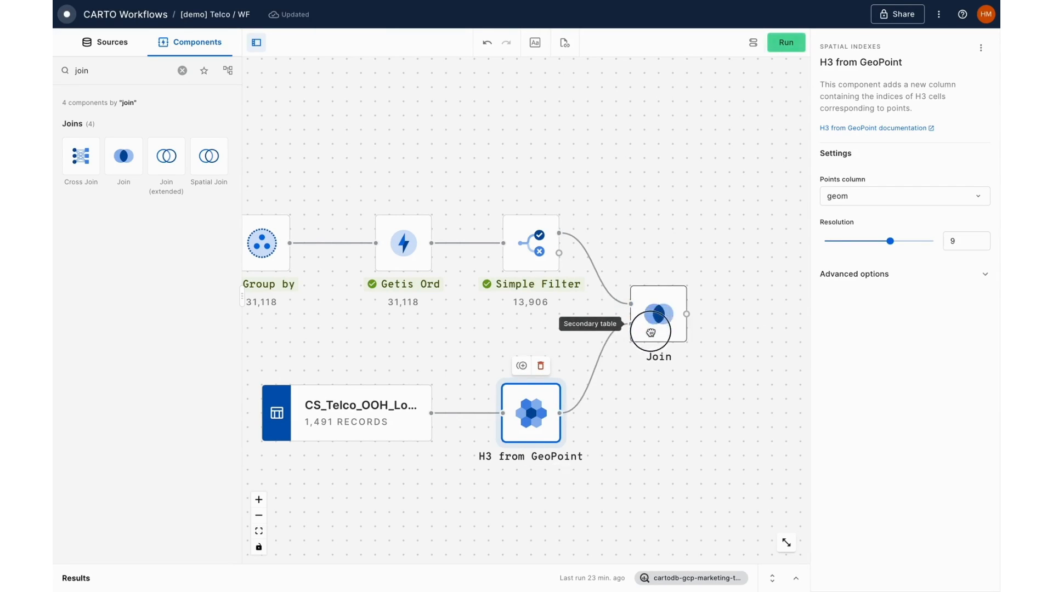
click(785, 41)
text(limit)
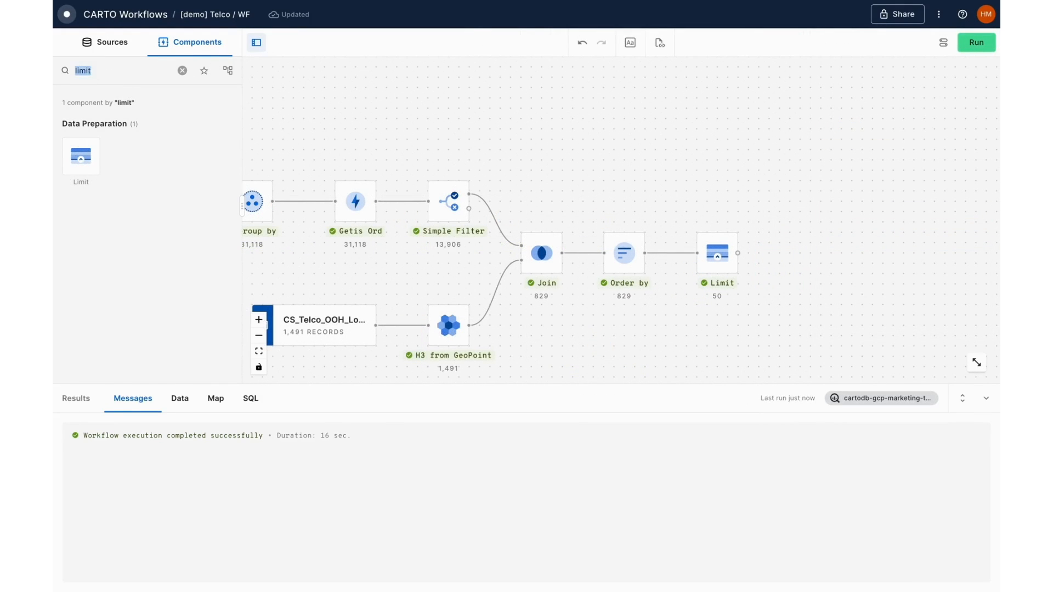
- Attach Send by Email after Limit and fit the whole workflow in view
text(send)
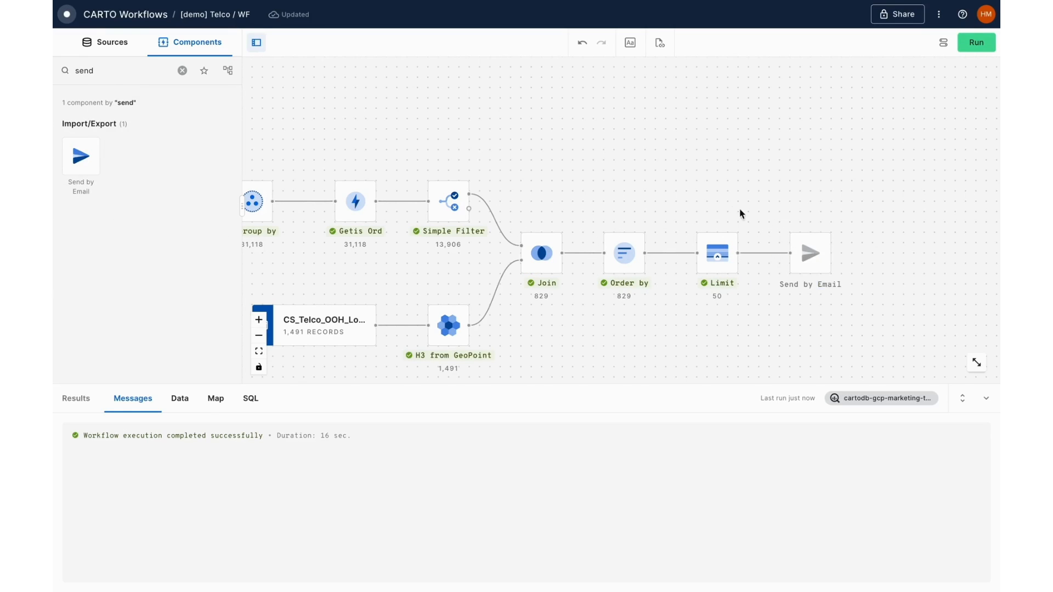
click(258, 335)
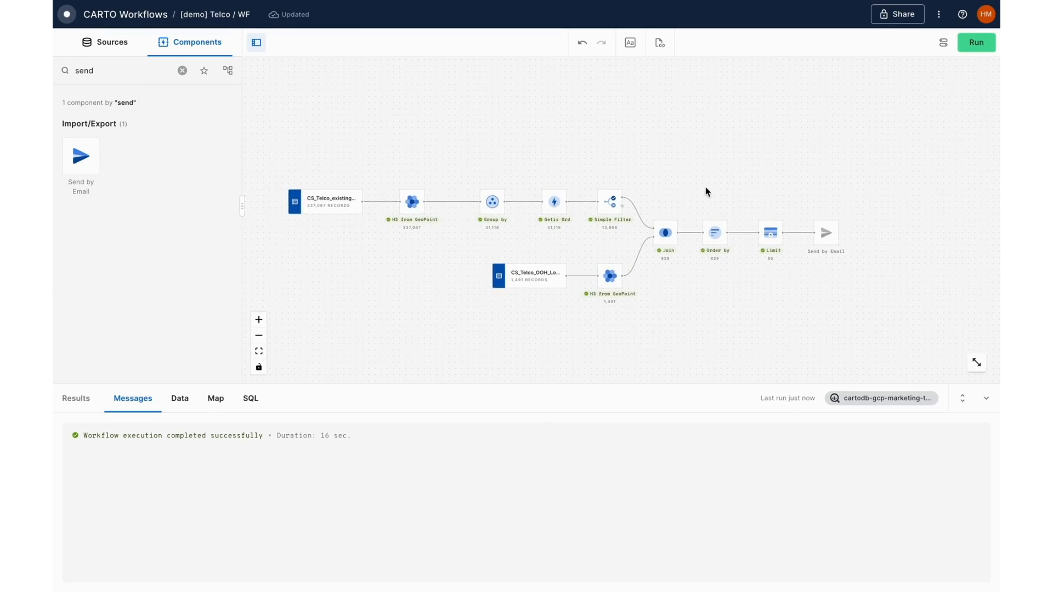